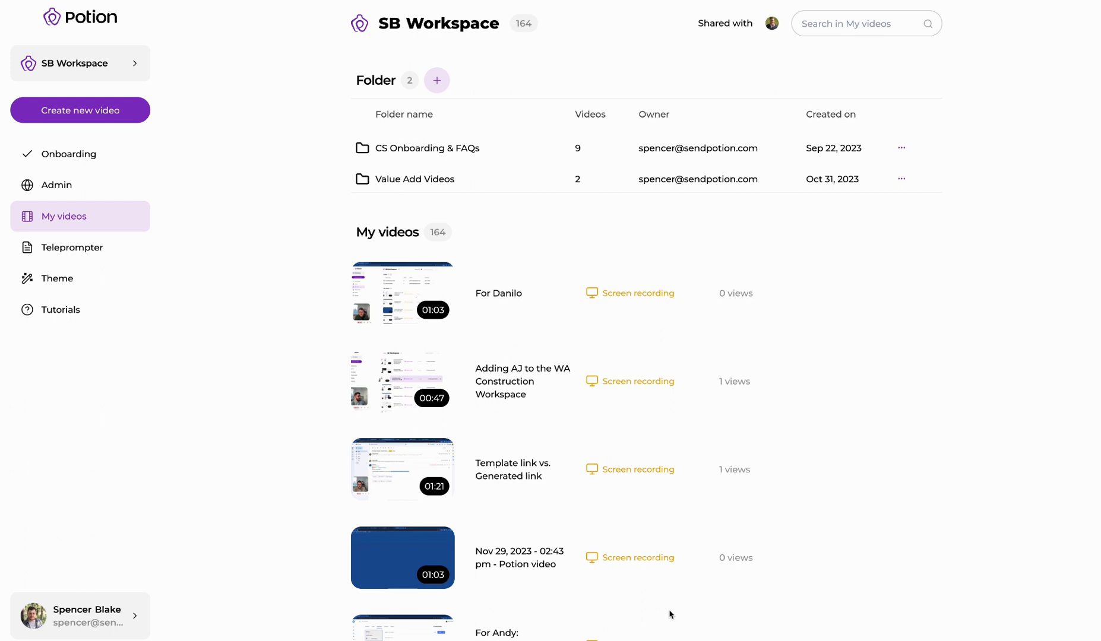
pyautogui.moveTo(418, 424)
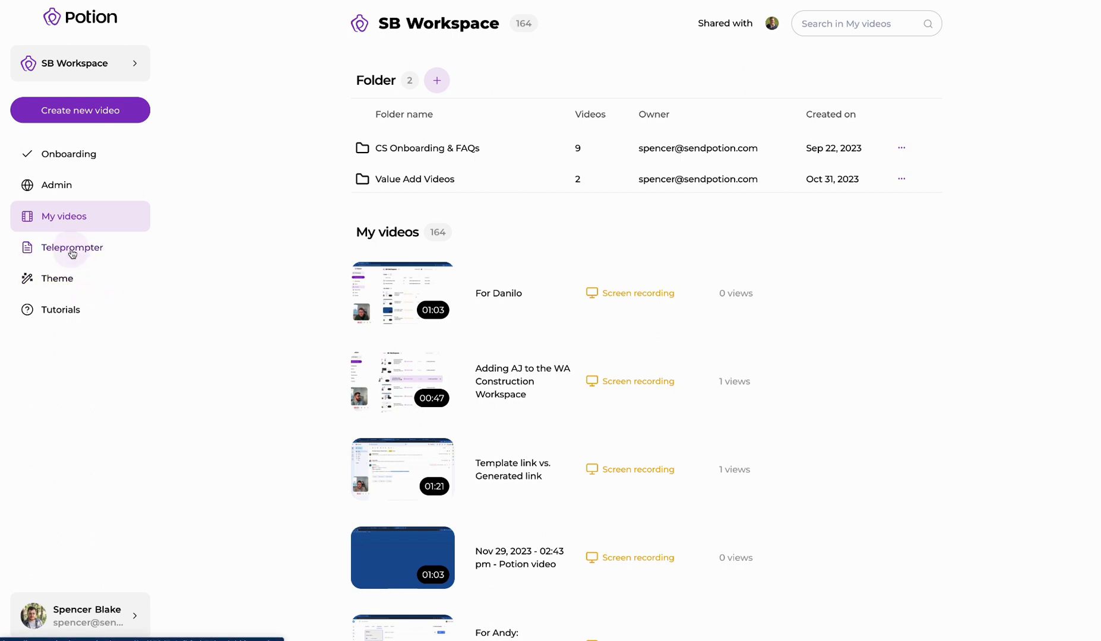
# - Create a new teleprompter script titled 'Tutorial Script' from the Teleprompter library
pyautogui.click(71, 247)
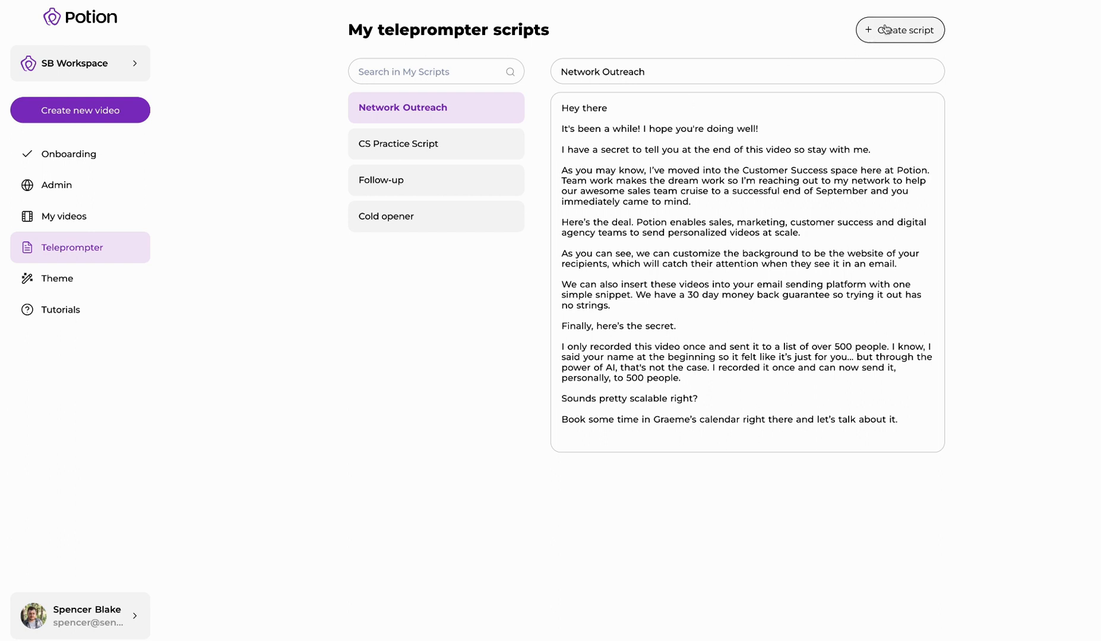
pyautogui.click(900, 30)
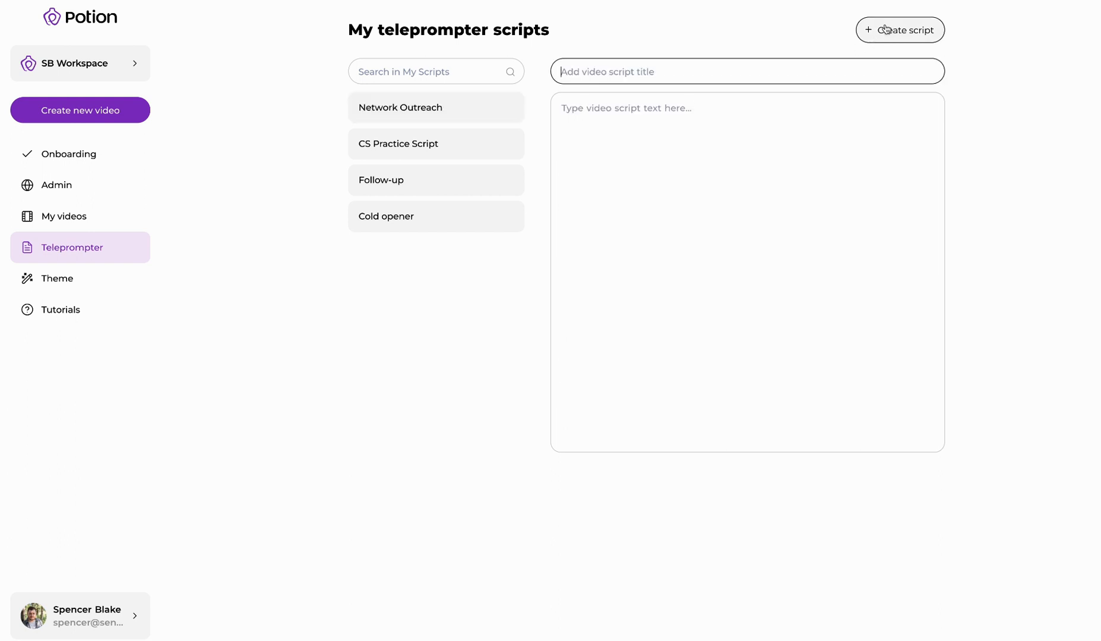
pyautogui.write('Tuto')
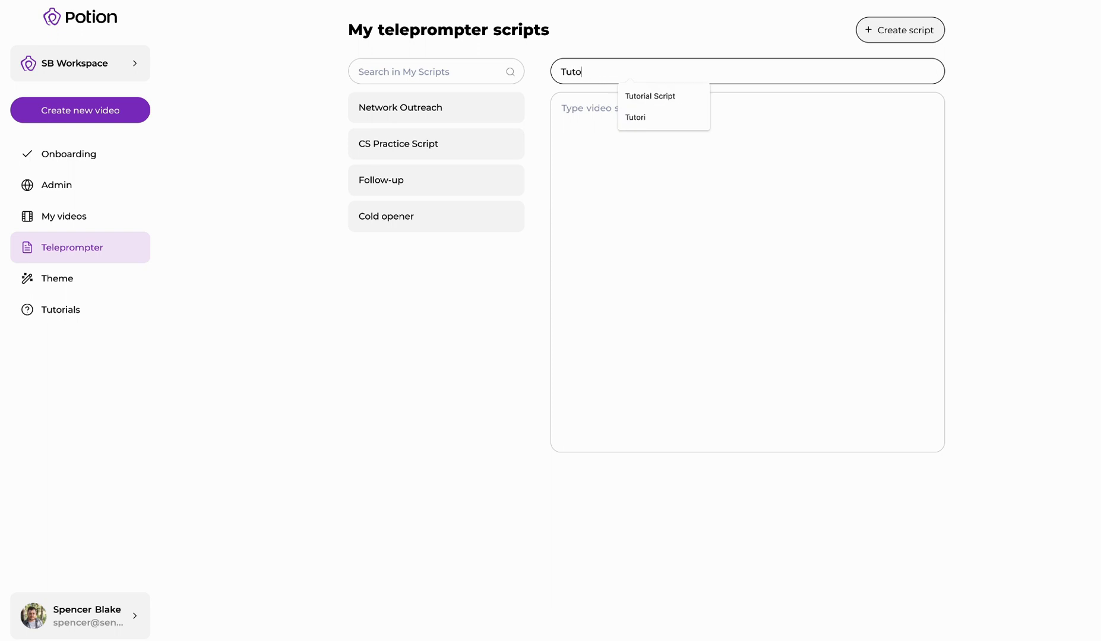
pyautogui.click(648, 97)
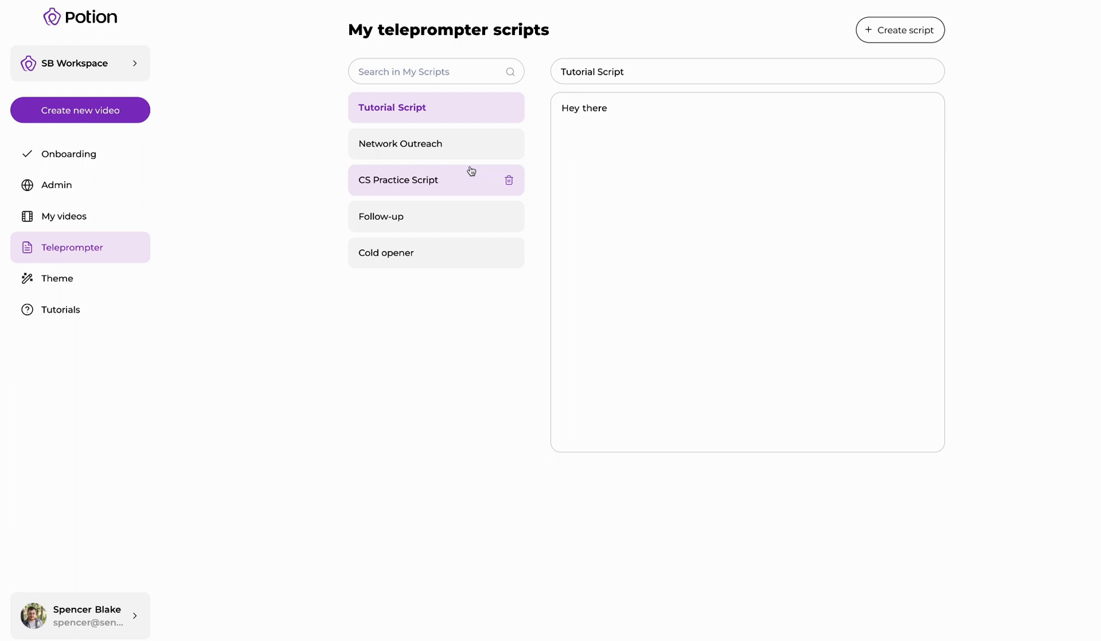
pyautogui.moveTo(386, 180)
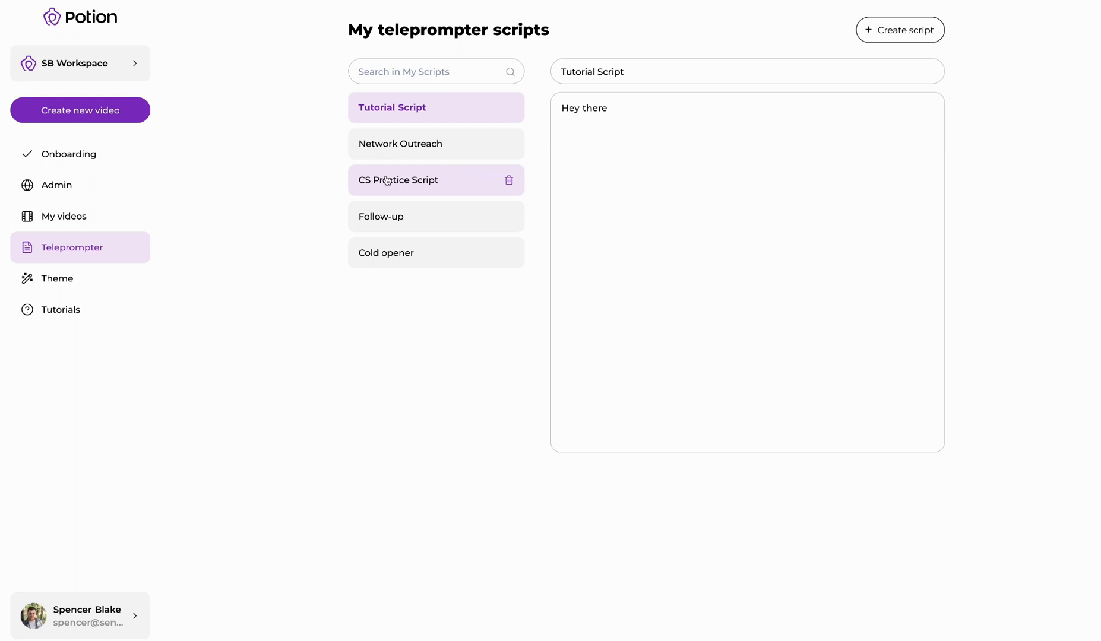
# - Start deleting CS Practice Script, then cancel in the Delete script dialog to keep it
pyautogui.click(509, 181)
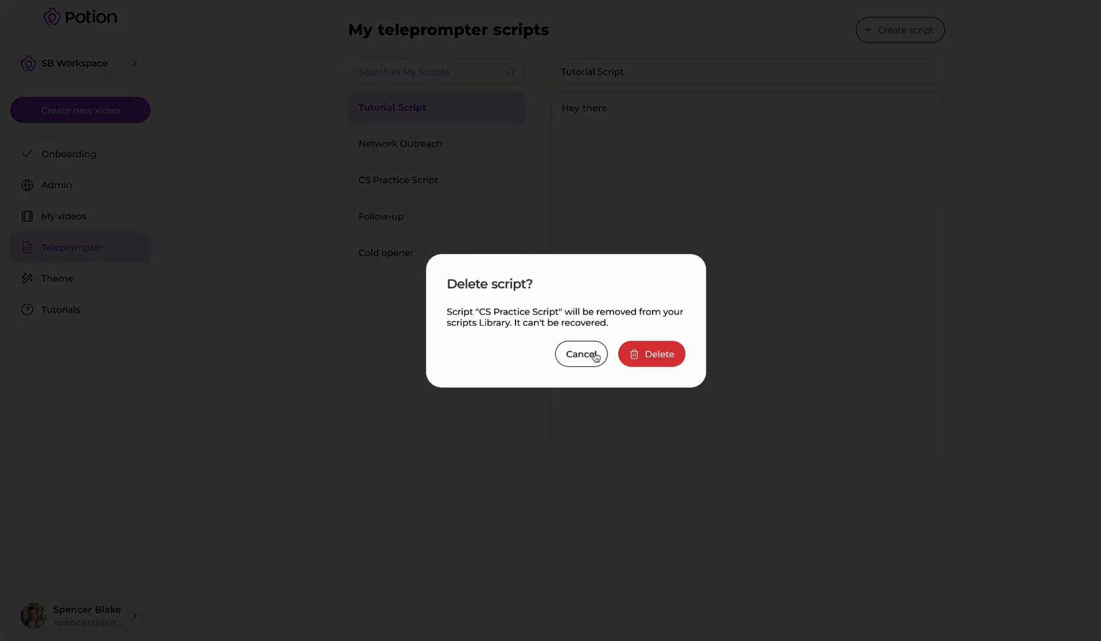
pyautogui.click(581, 354)
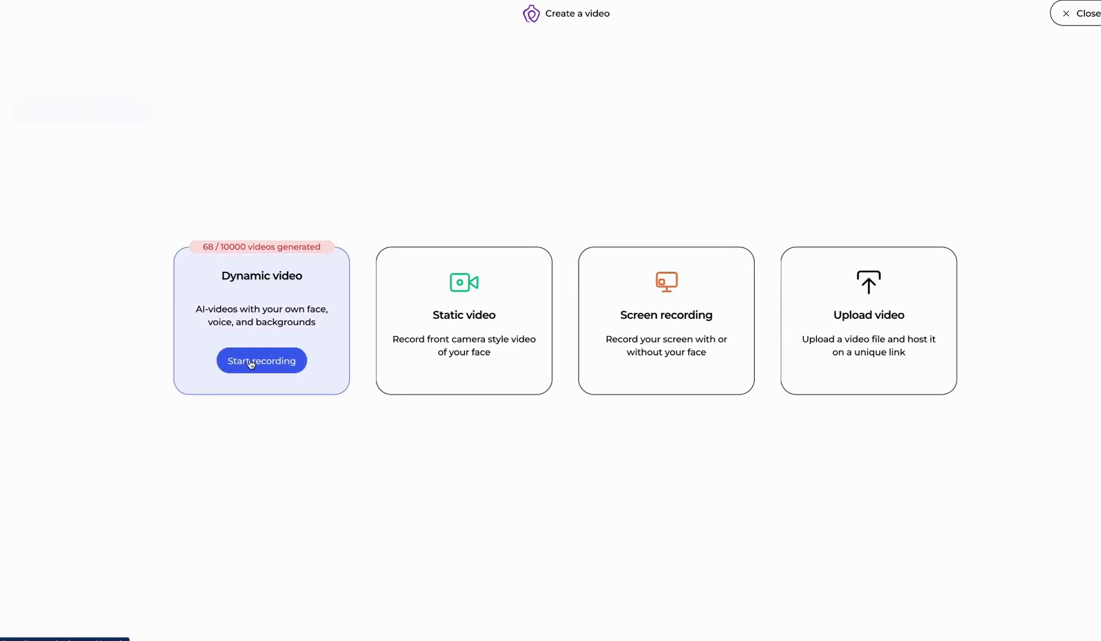
# - Start a dynamic video recording with the teleprompter on, loading the CS Practice Script
pyautogui.click(260, 360)
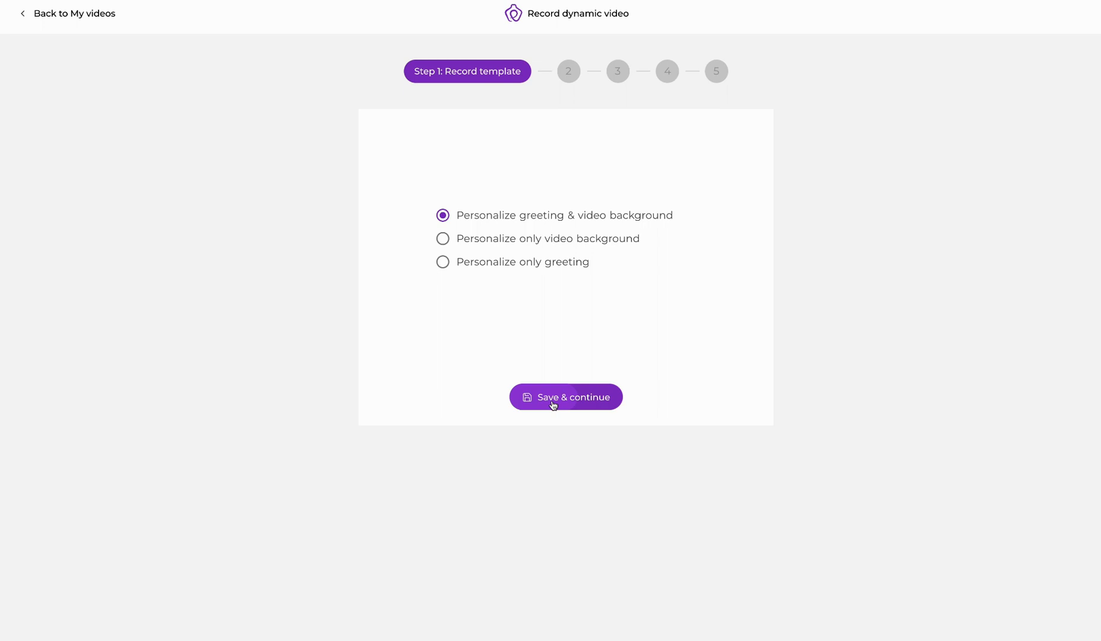
pyautogui.click(564, 397)
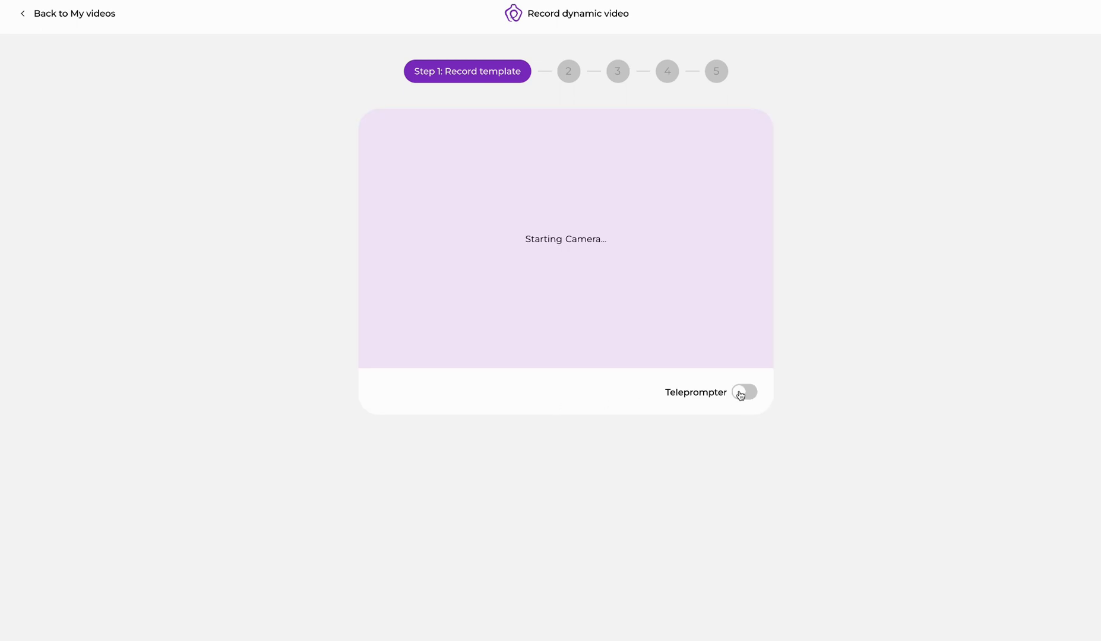
pyautogui.click(746, 392)
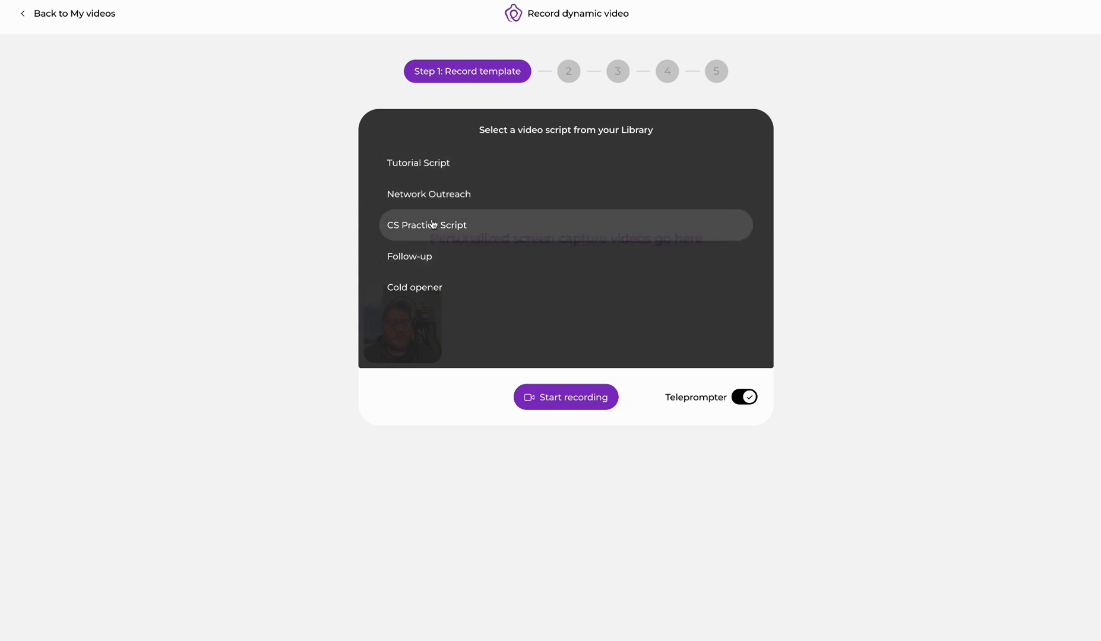
pyautogui.click(427, 225)
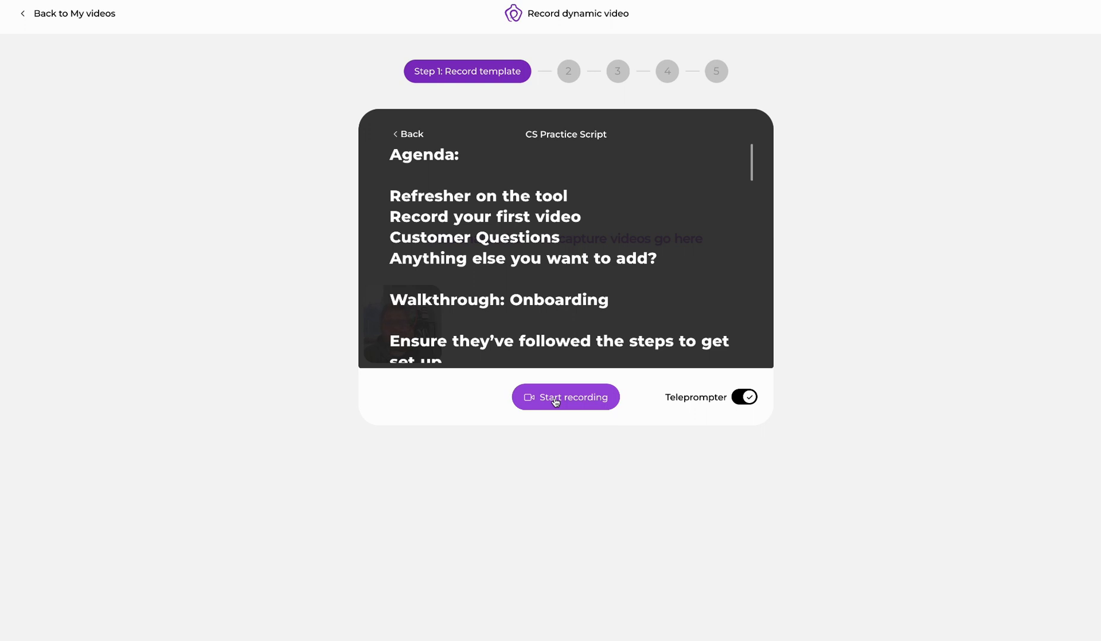
pyautogui.moveTo(172, 180)
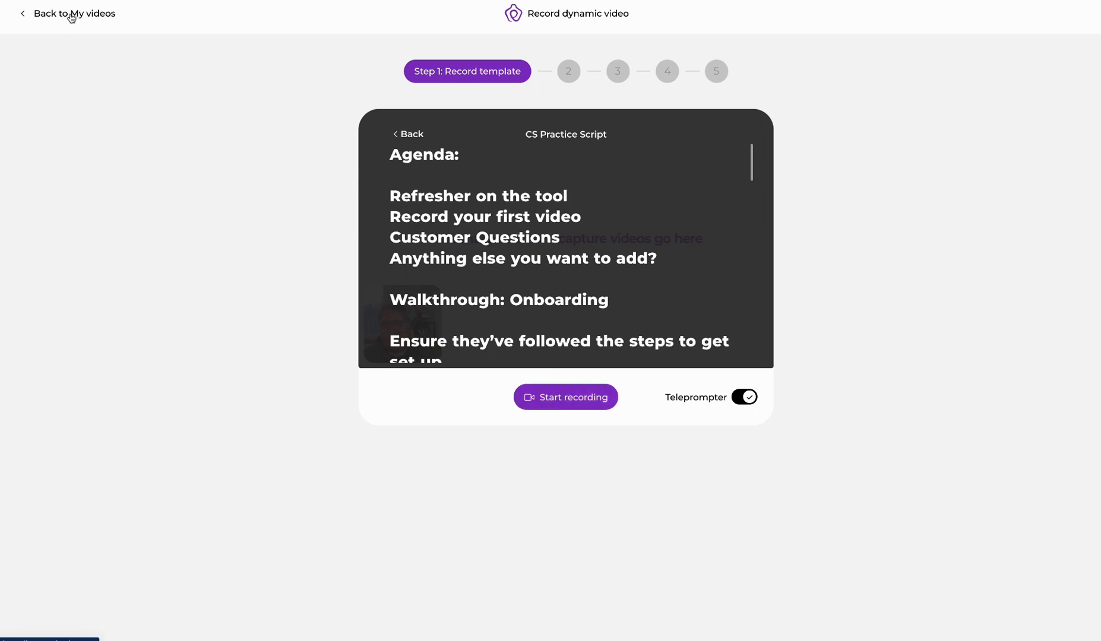
# - Return to My videos, go to Settings, and show the teleprompter auto-scroll speed choices
pyautogui.click(75, 14)
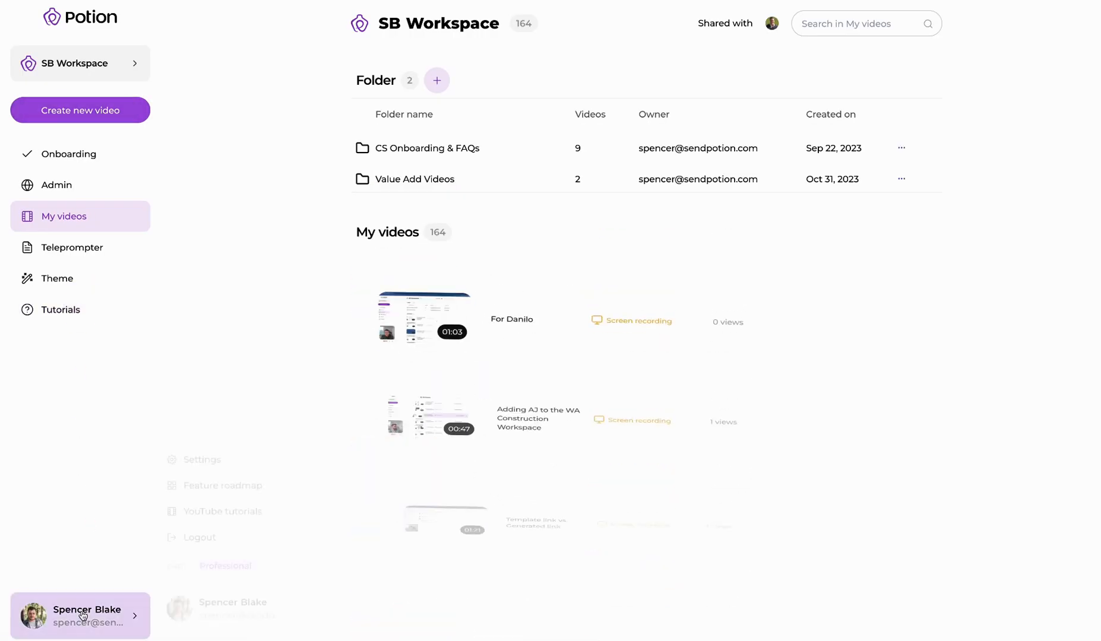
pyautogui.click(202, 460)
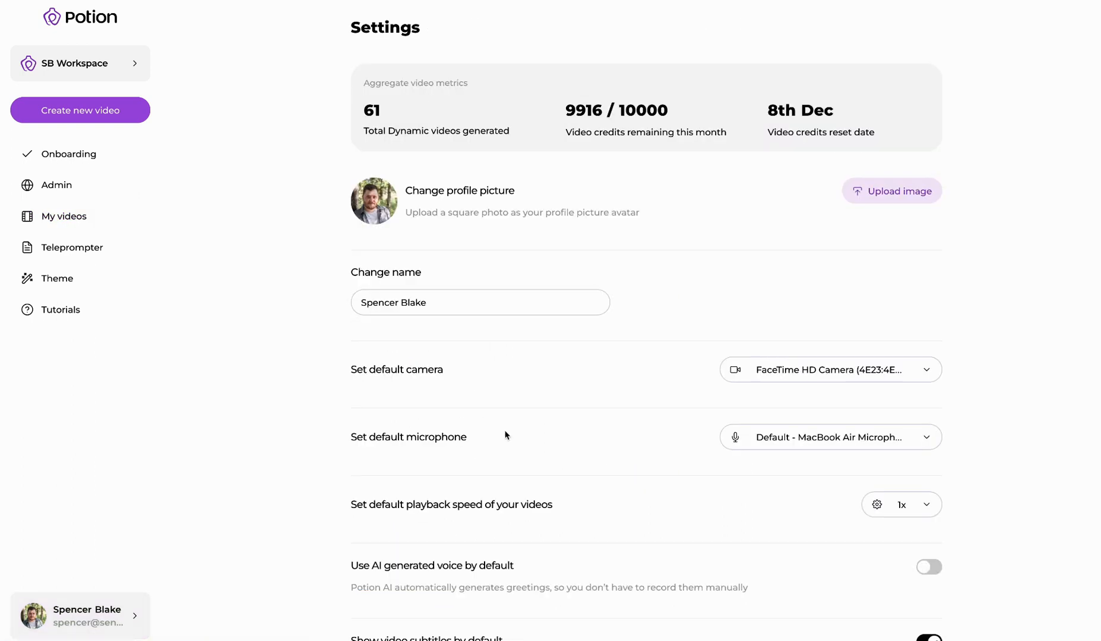
pyautogui.scroll(-3)
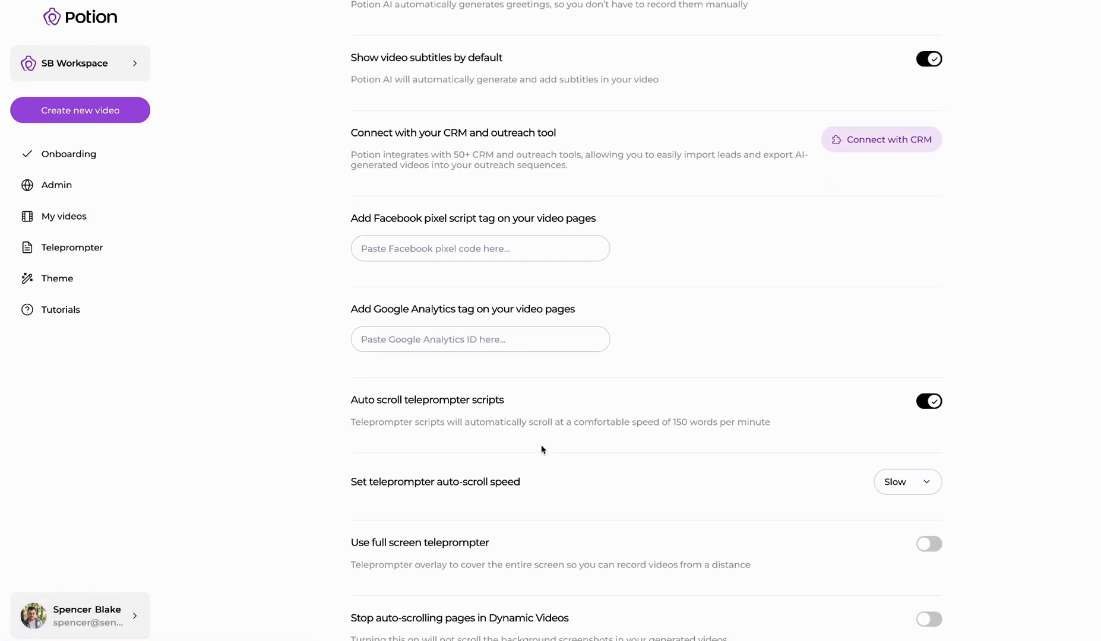
pyautogui.scroll(-3)
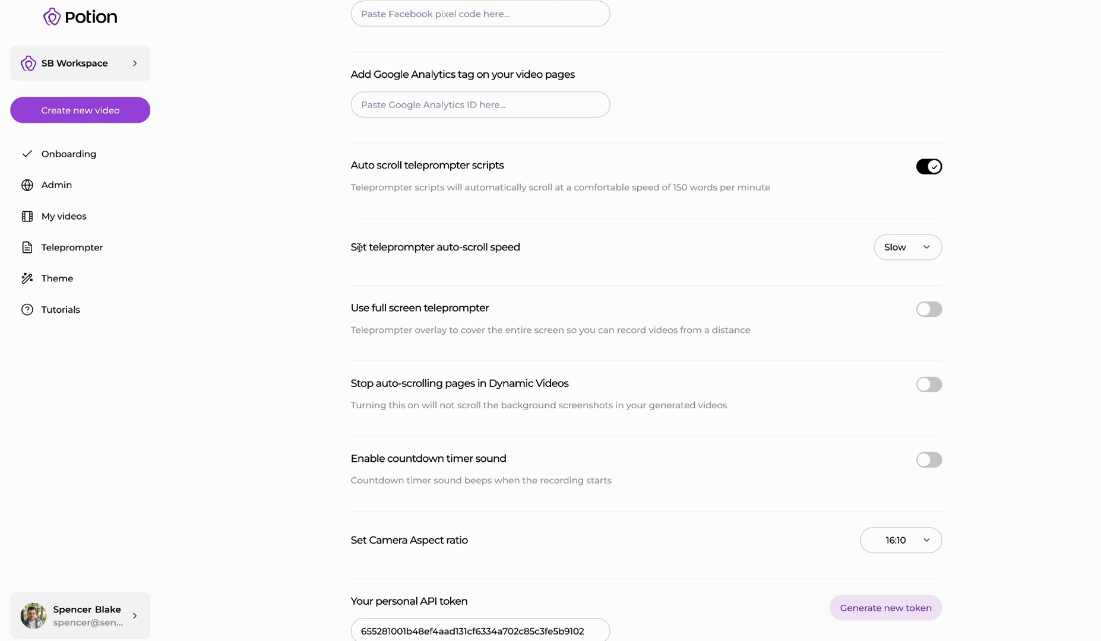
pyautogui.doubleClick(428, 247)
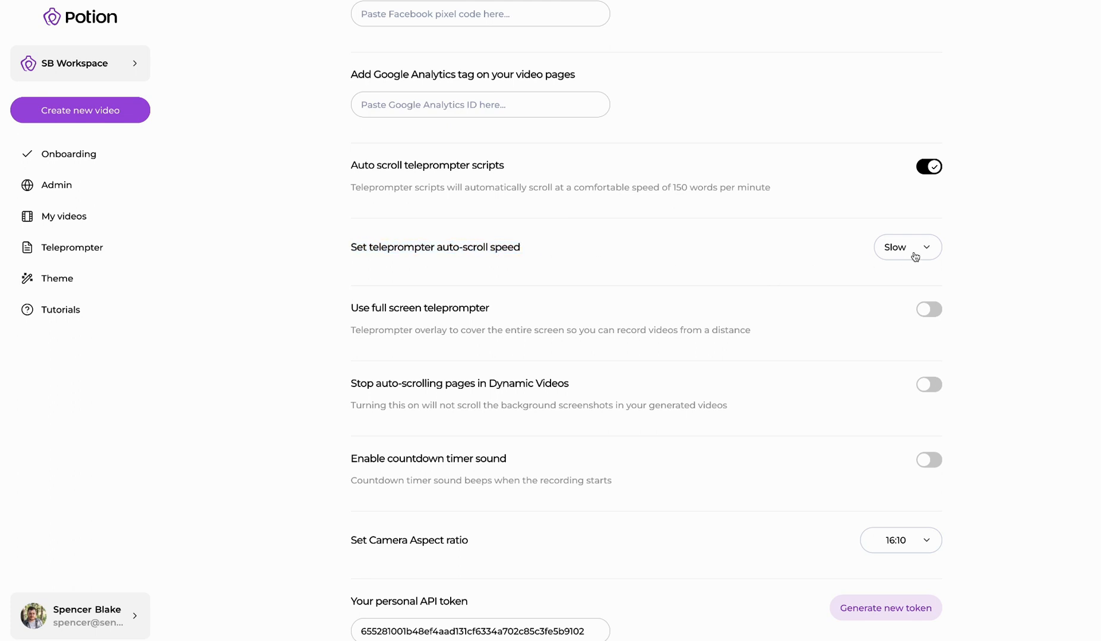
pyautogui.click(906, 247)
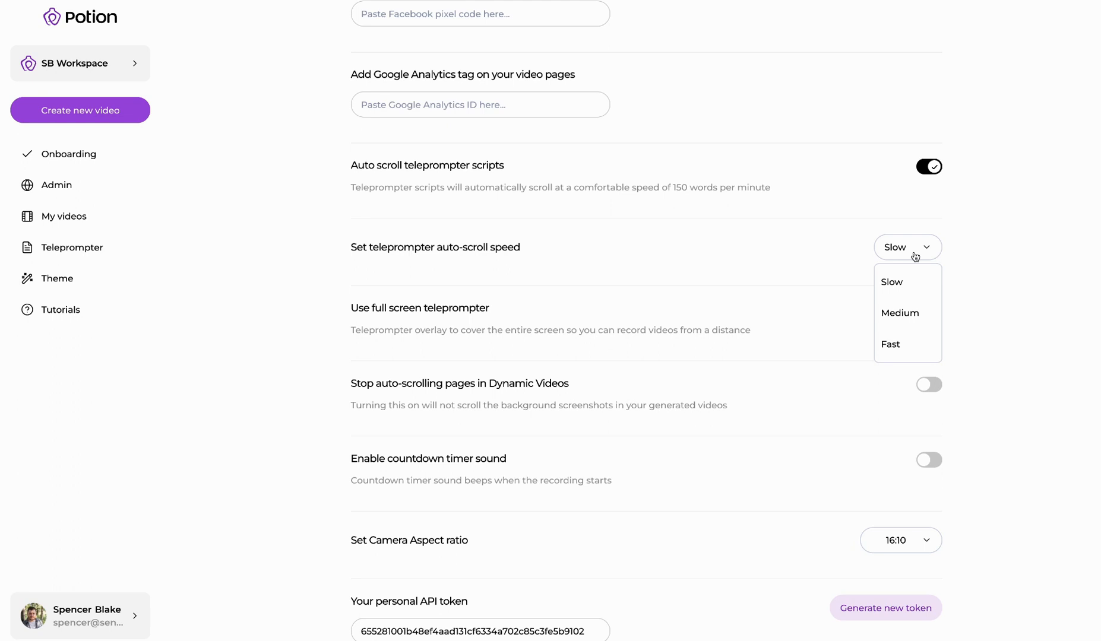